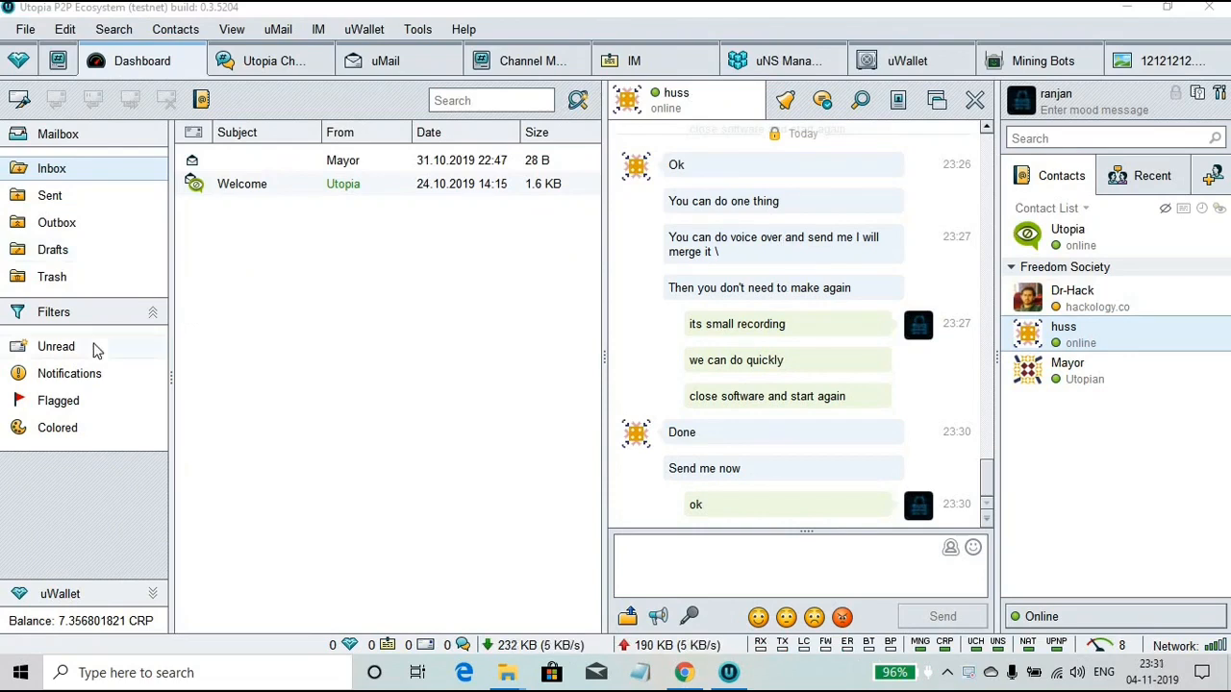
mouse_move(379, 104)
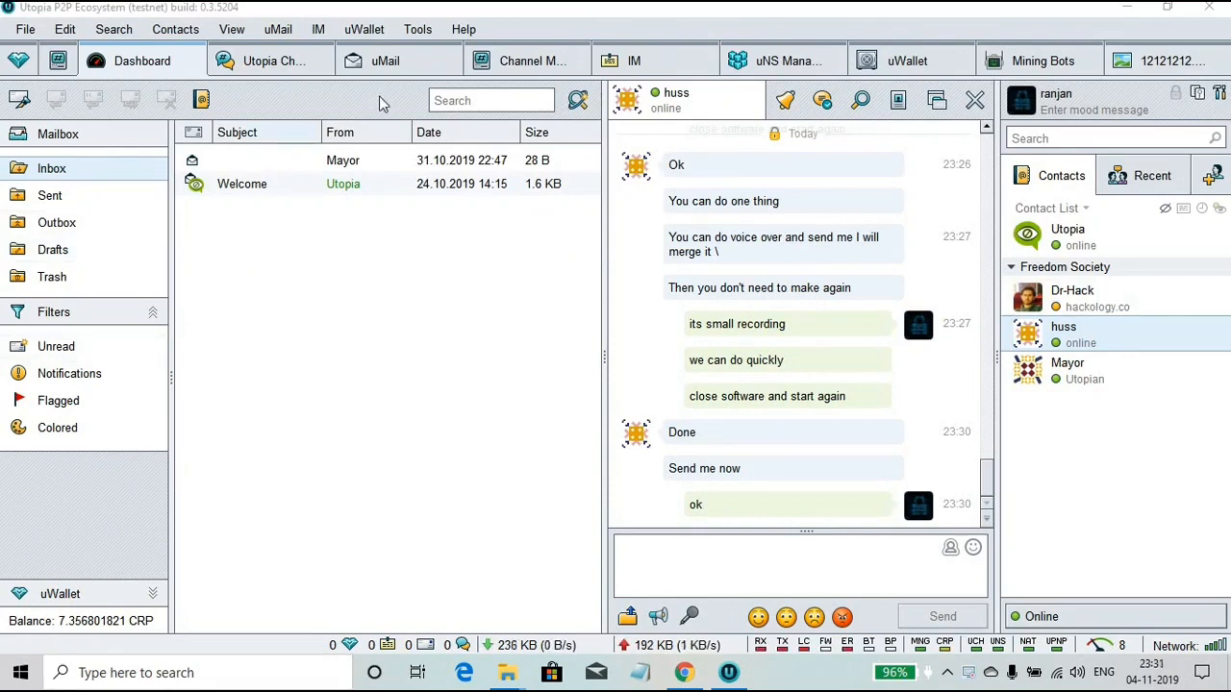
Click the search field several times to search the mailbox and contact list
click(491, 100)
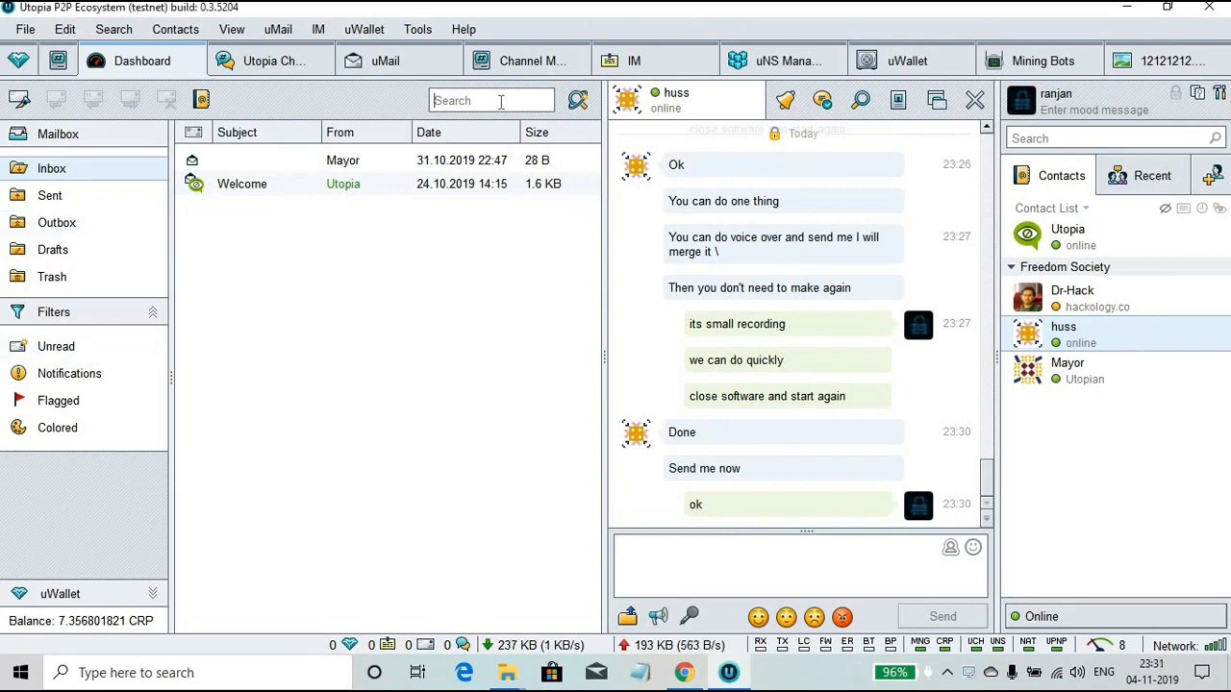
mouse_move(485, 606)
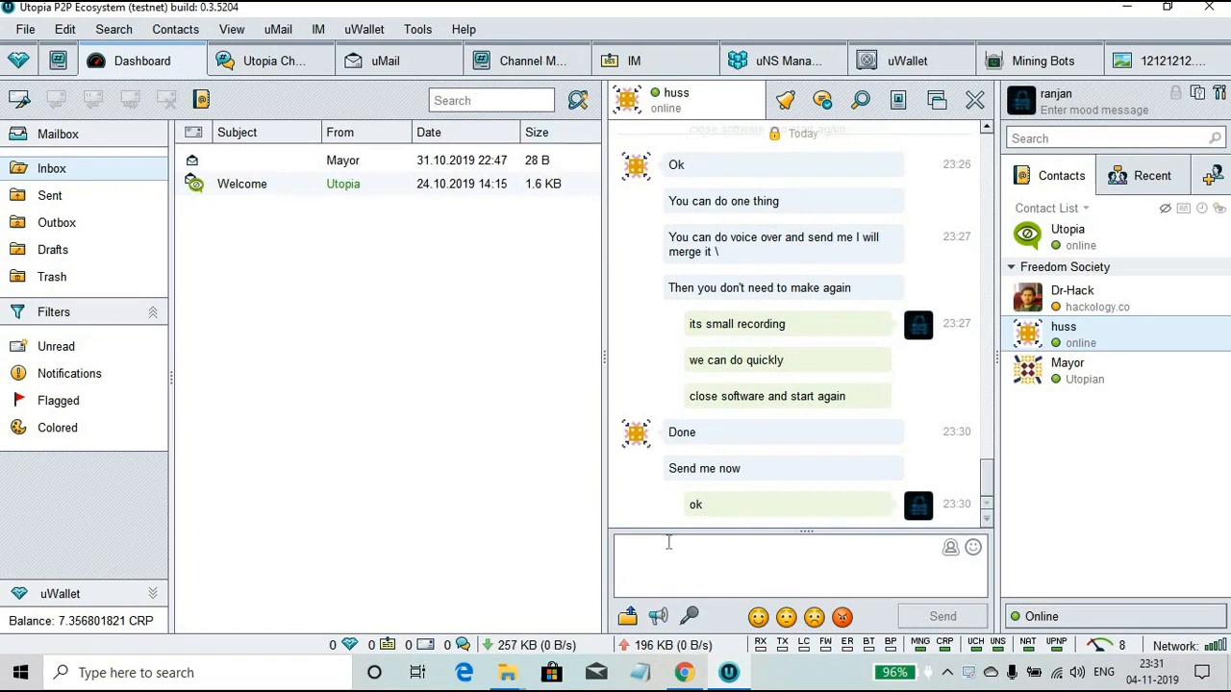
mouse_move(1126, 195)
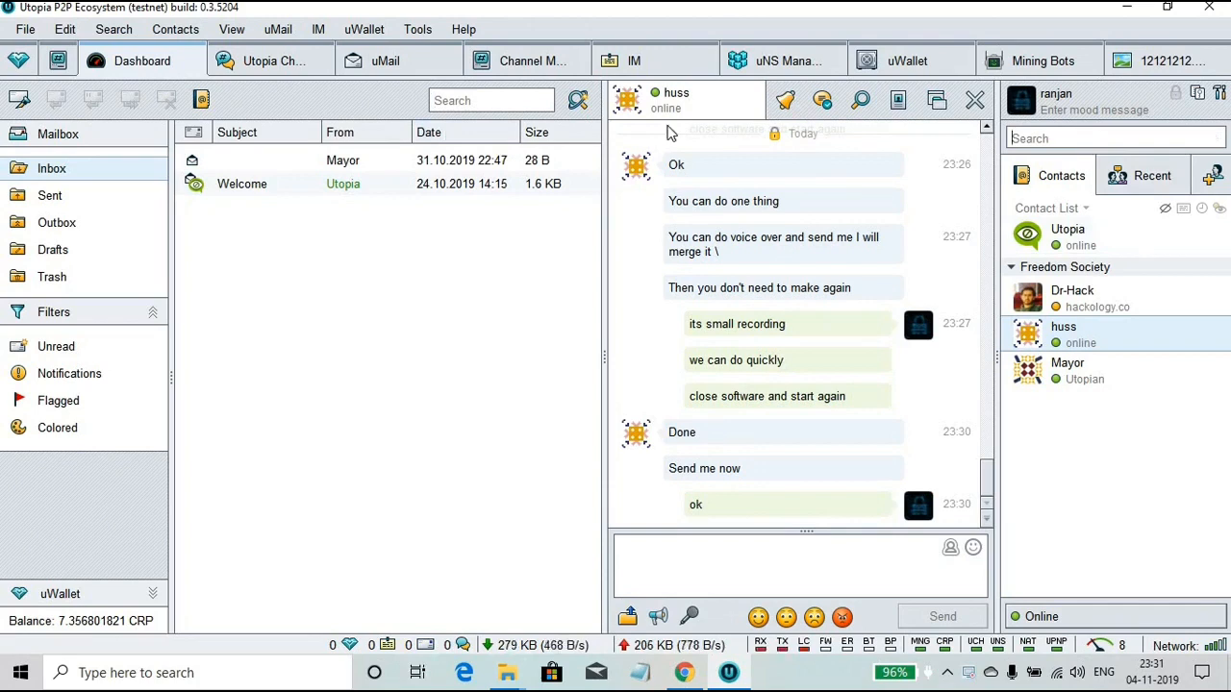
click(491, 101)
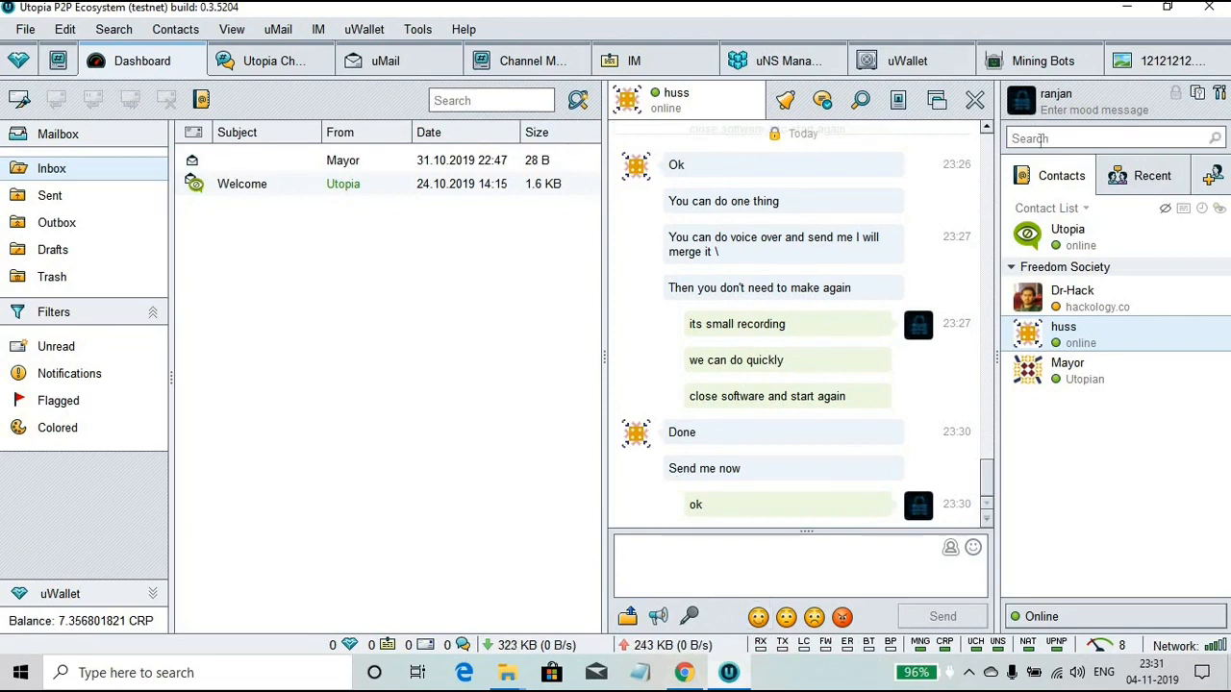
click(491, 100)
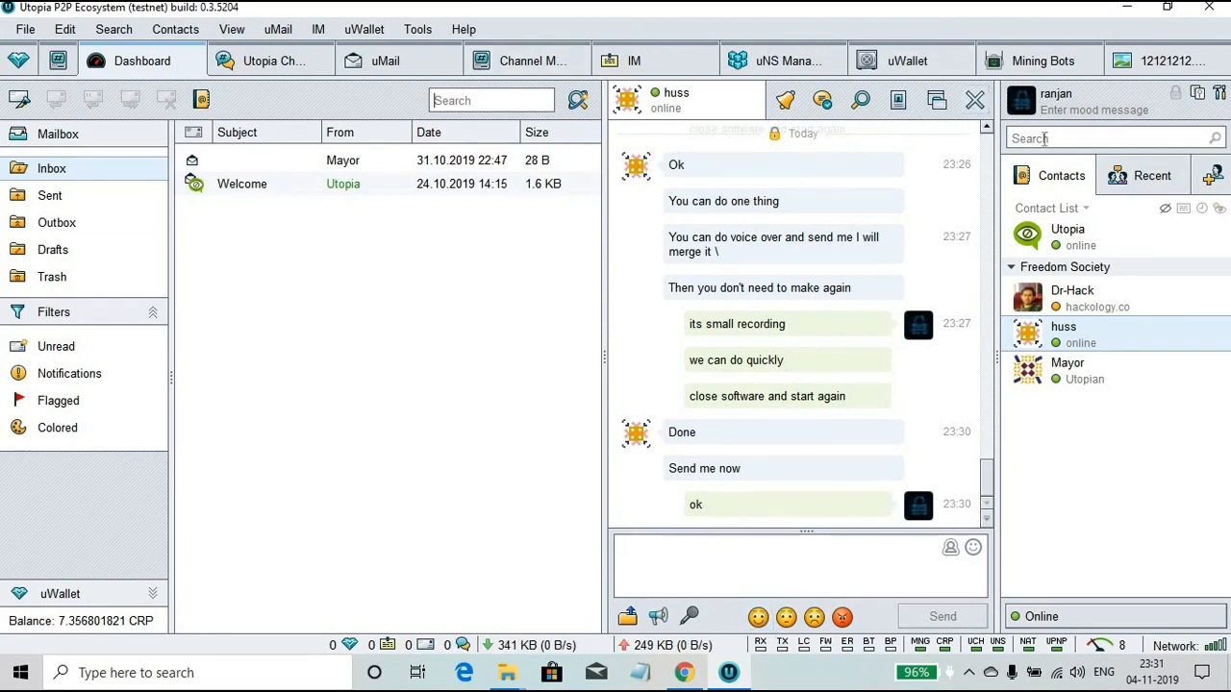
Send a chess game invitation to huss, chosen from the Address Book
click(418, 29)
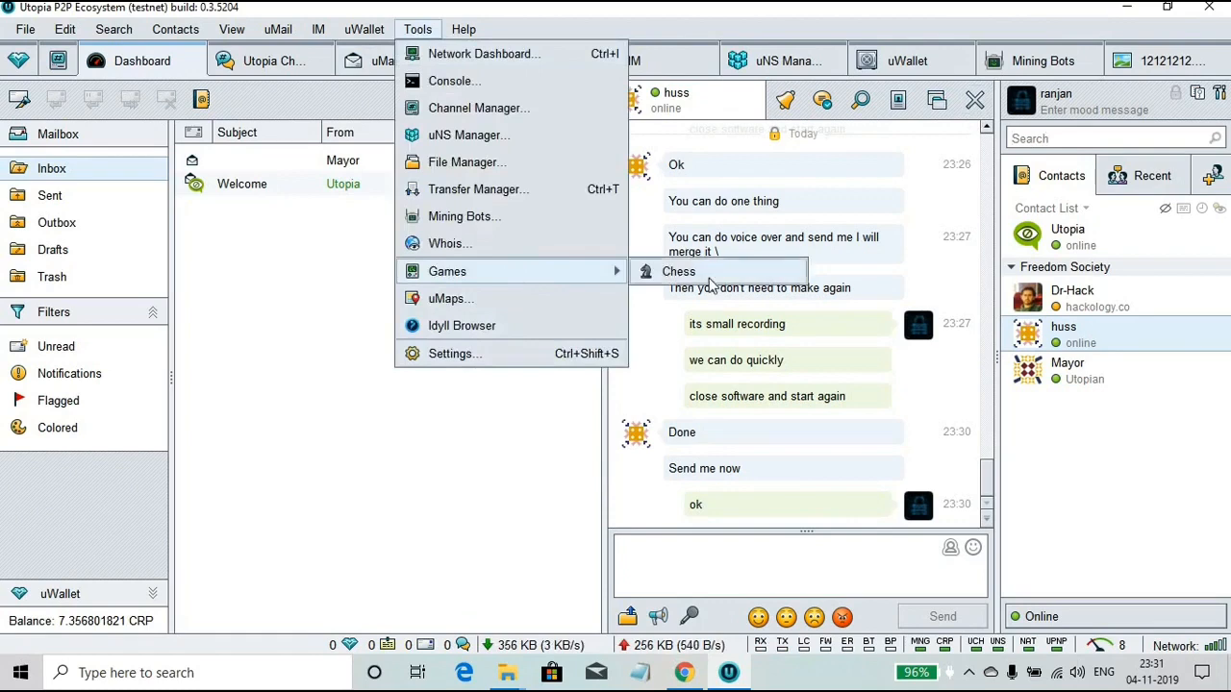
click(678, 272)
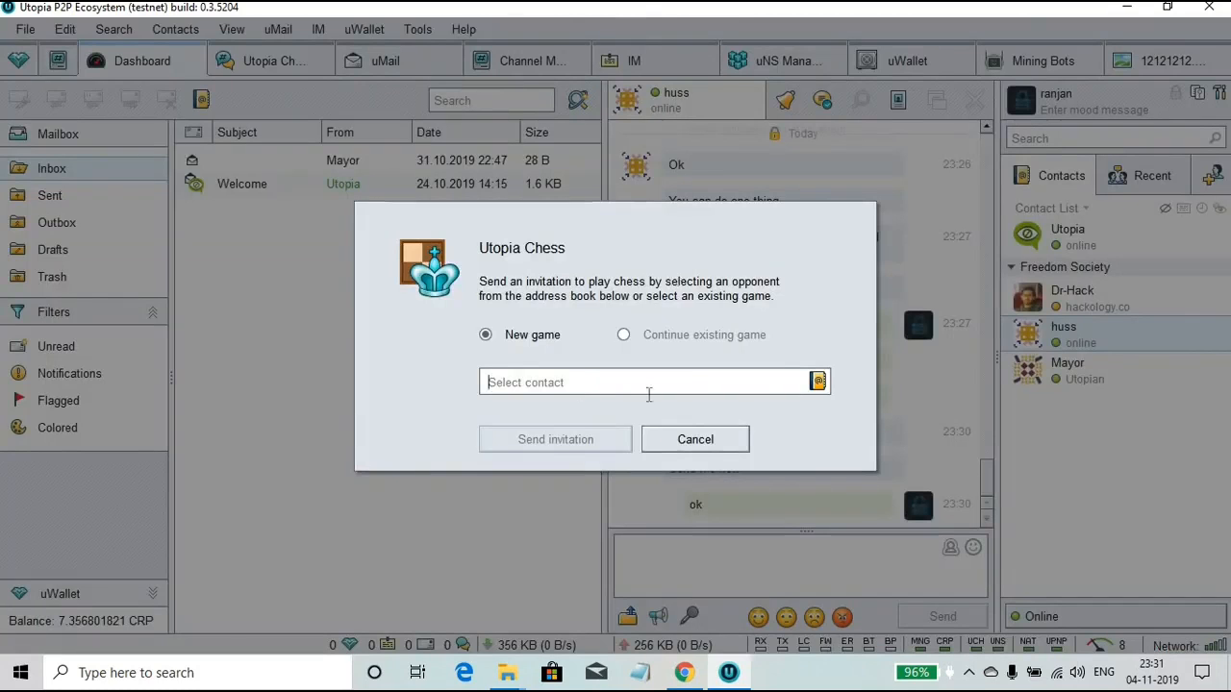
mouse_move(817, 382)
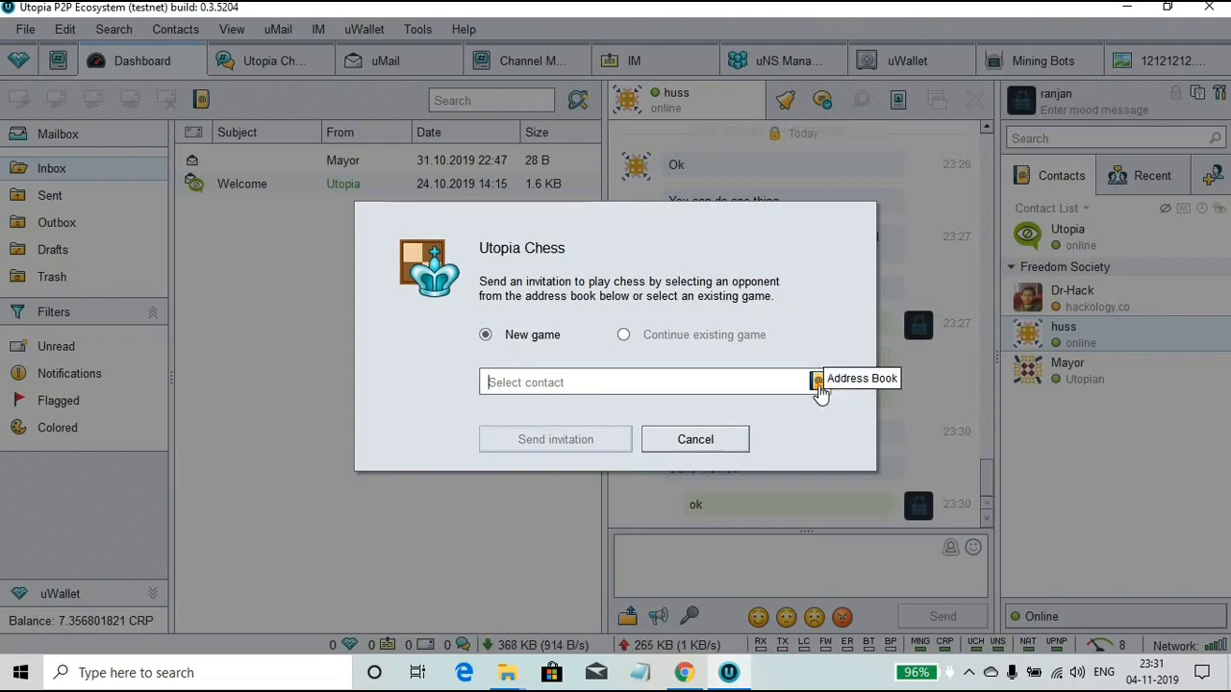
click(815, 382)
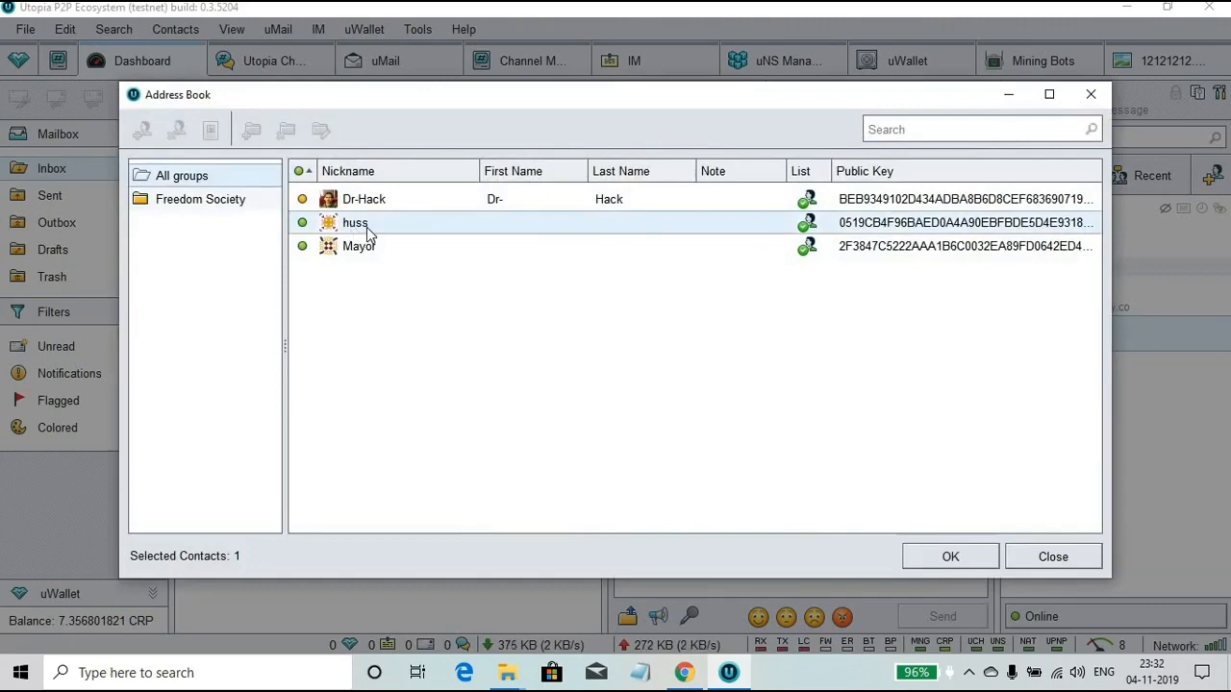
click(949, 556)
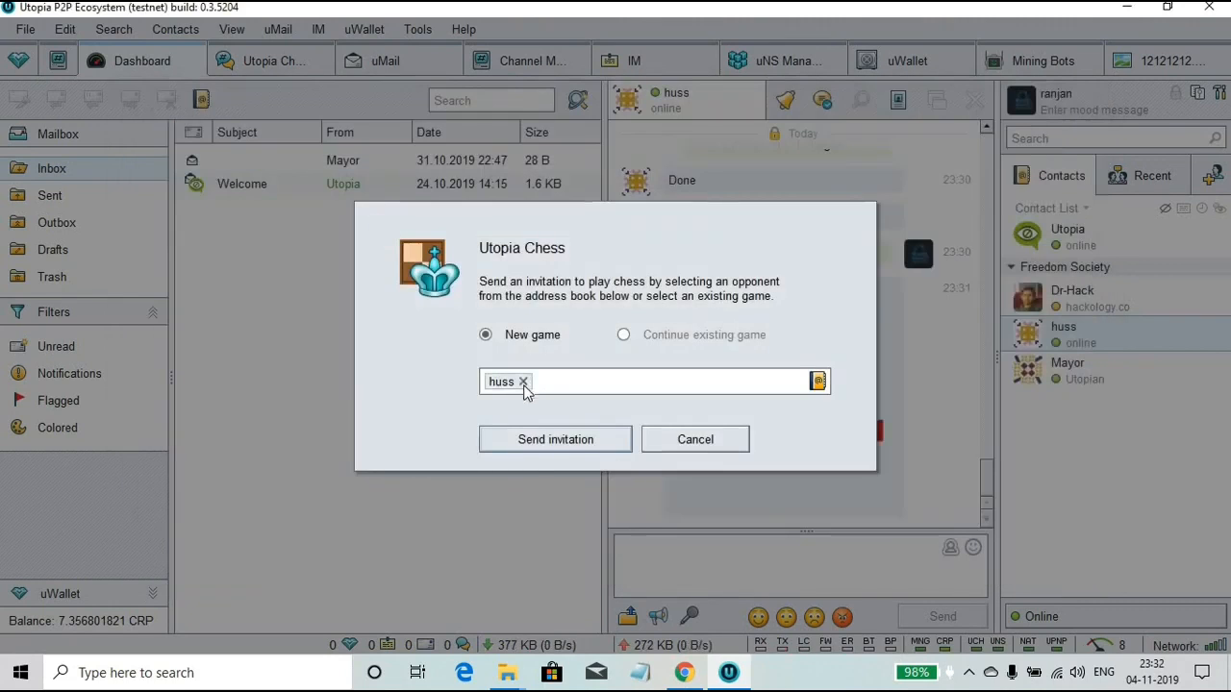
mouse_move(555, 440)
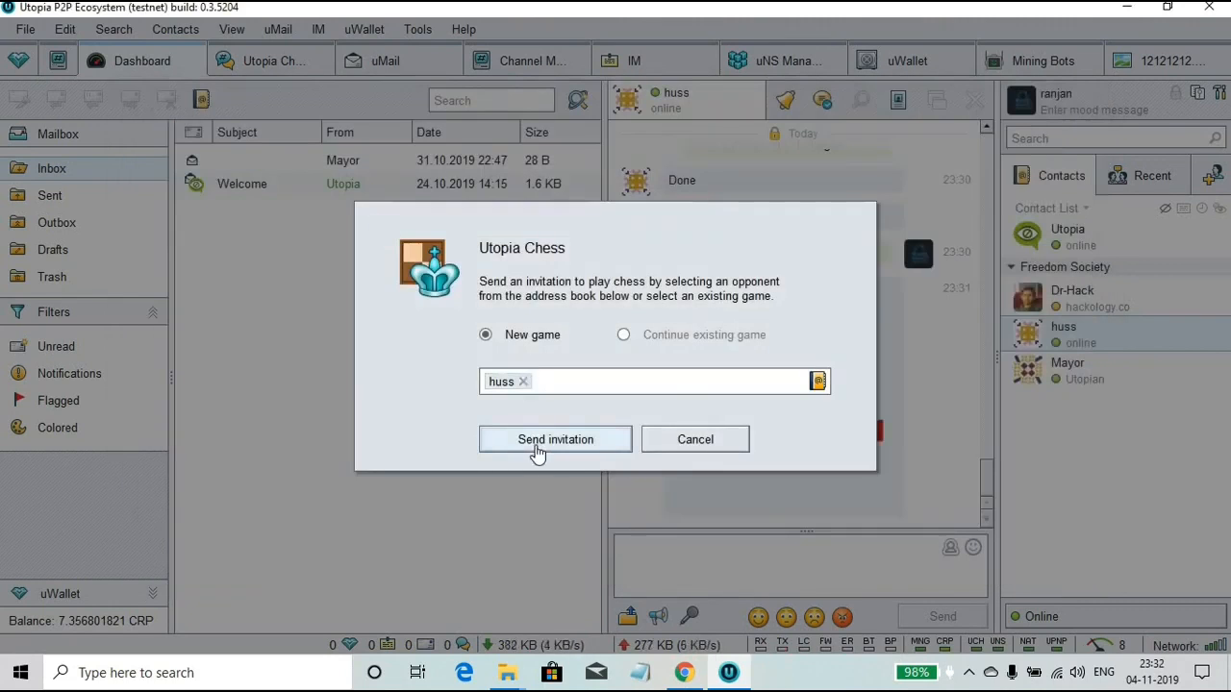
click(555, 439)
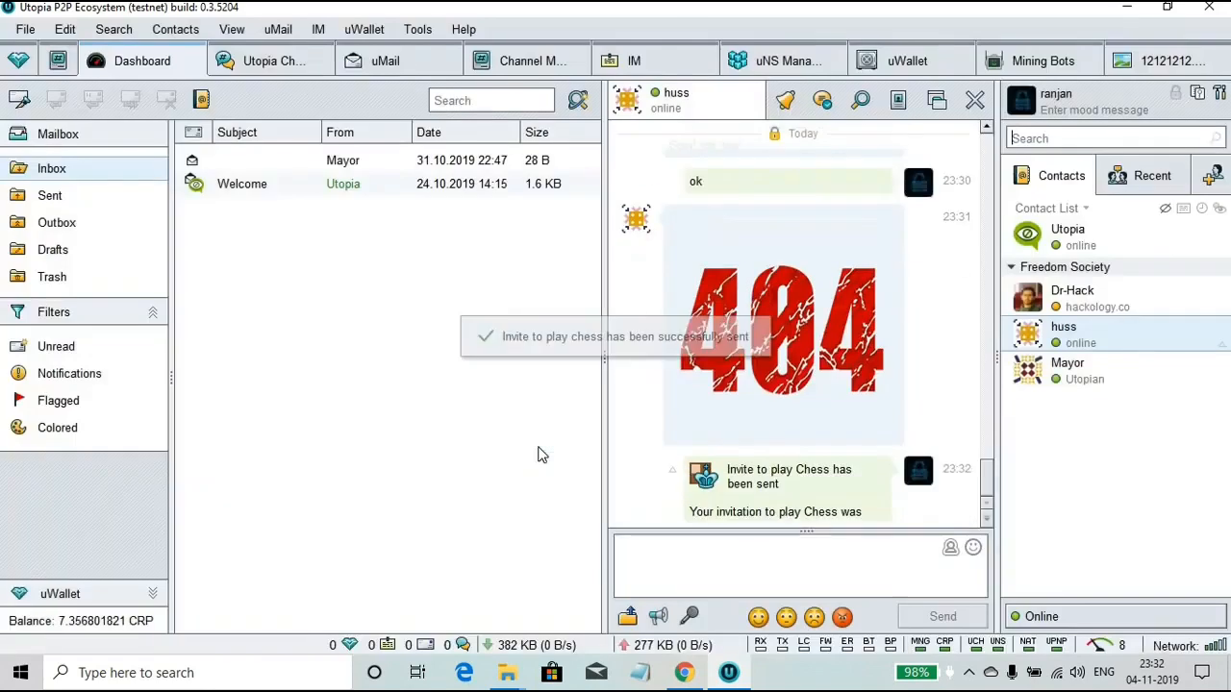
Move a black pawn on the new board and browse the sticker collection
scroll(down, 3)
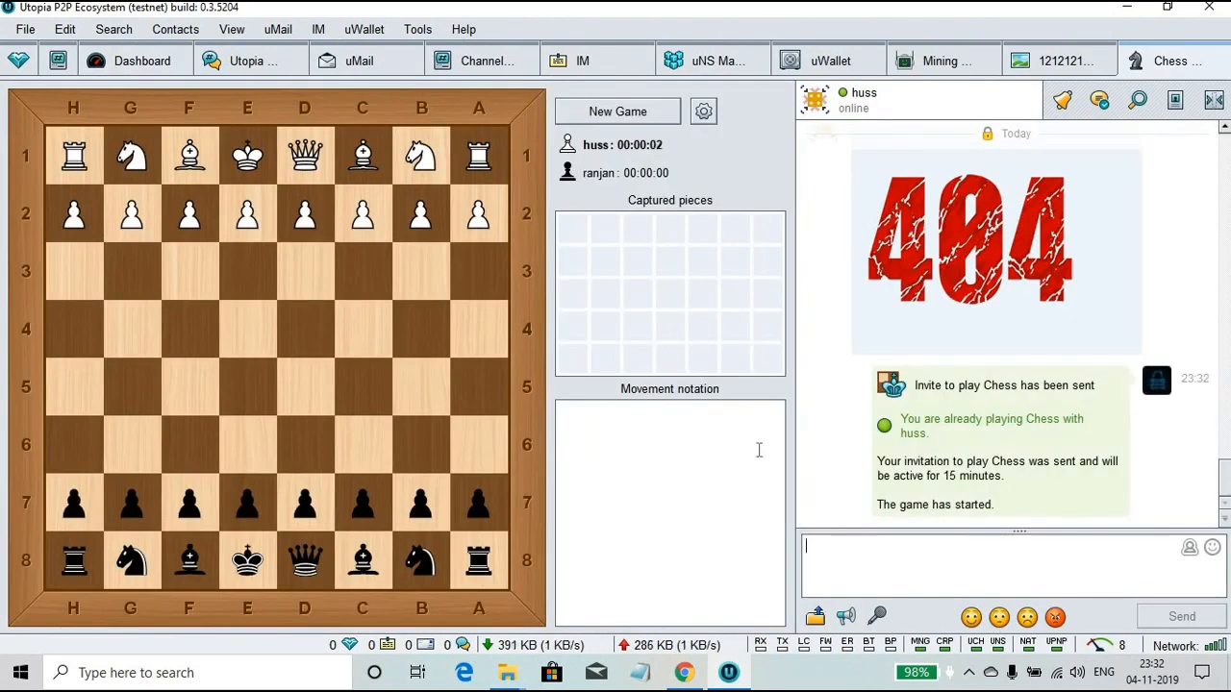
click(304, 502)
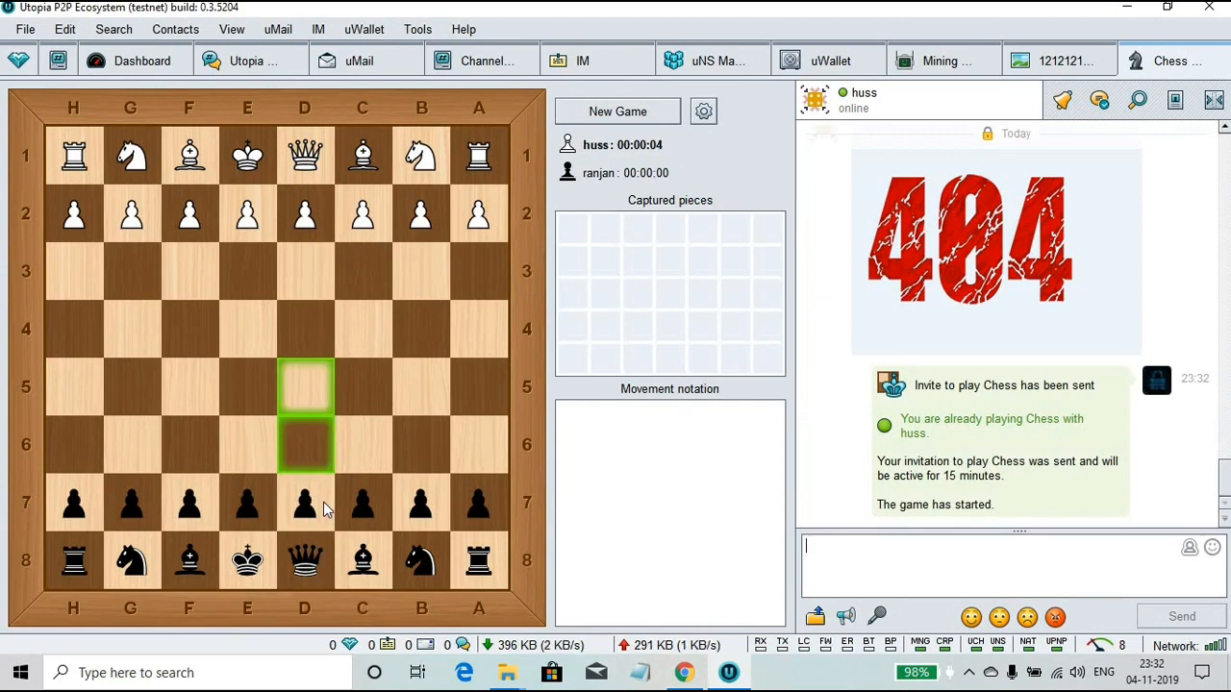
click(305, 561)
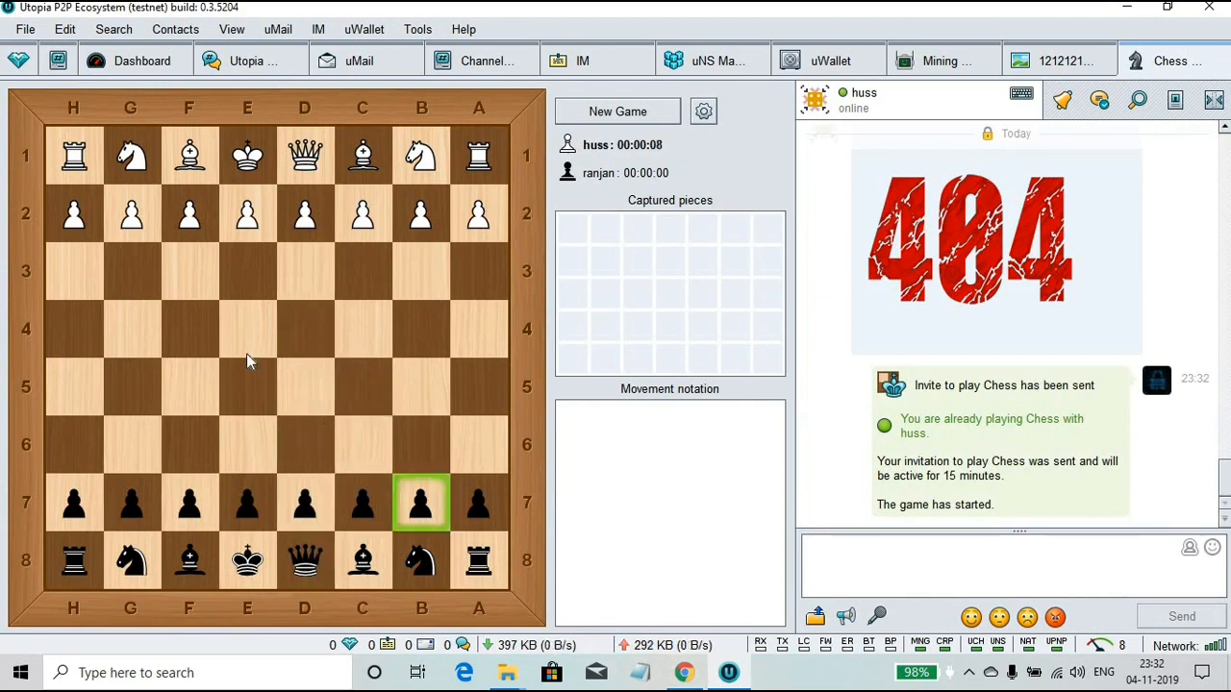
click(362, 502)
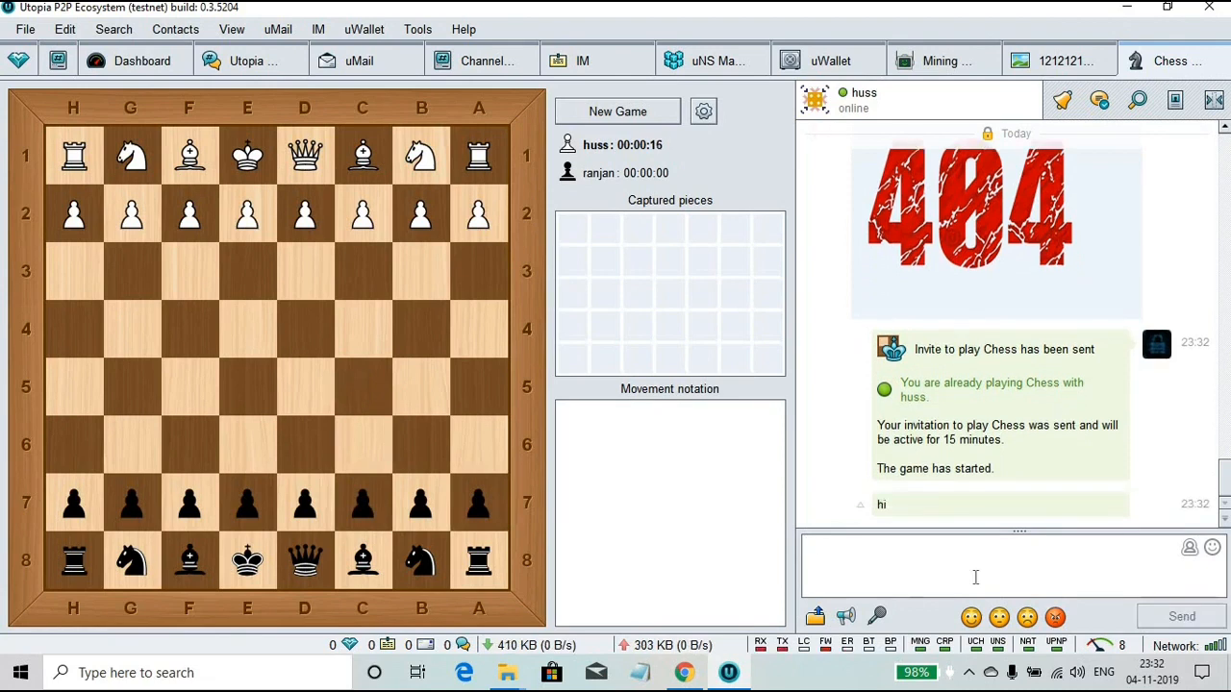
click(1027, 617)
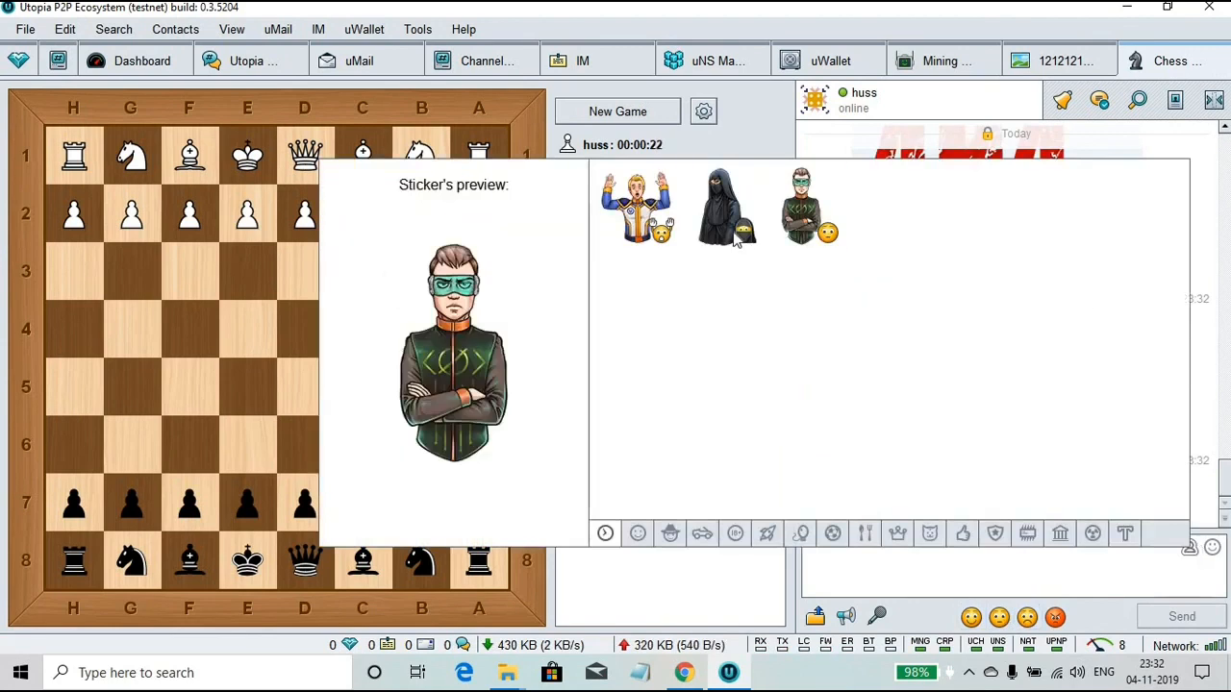
Send huss the blue car sticker from vehicles, then the message 'please move'
click(801, 205)
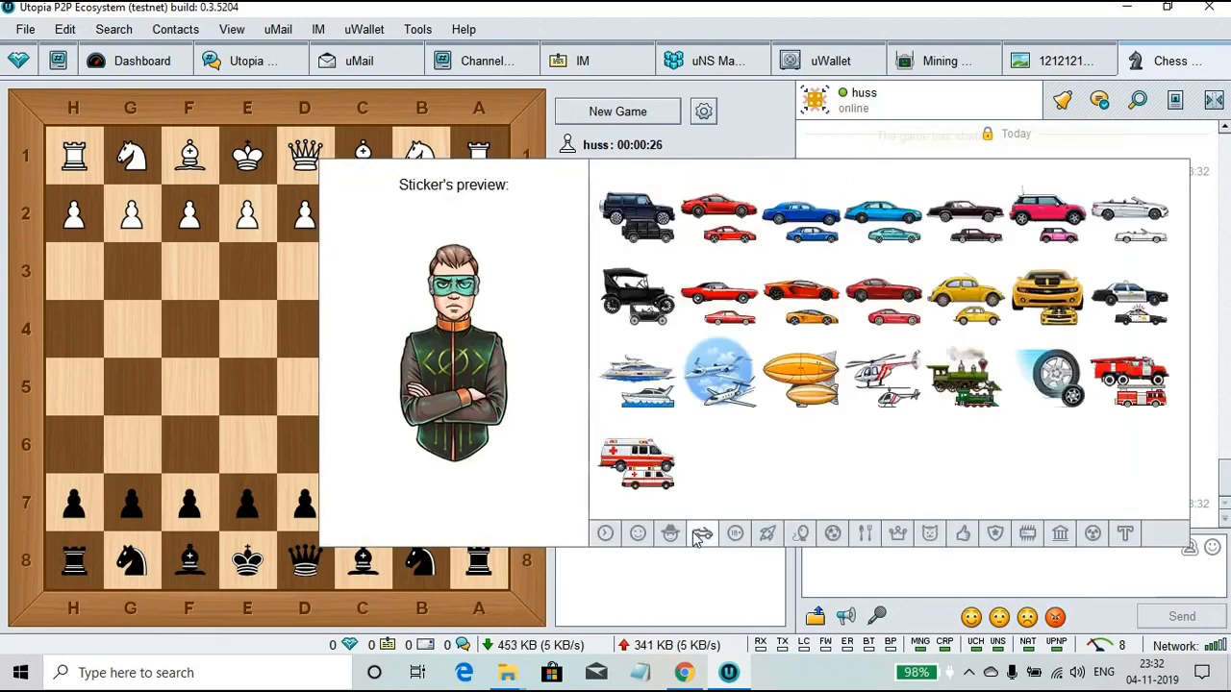
click(801, 207)
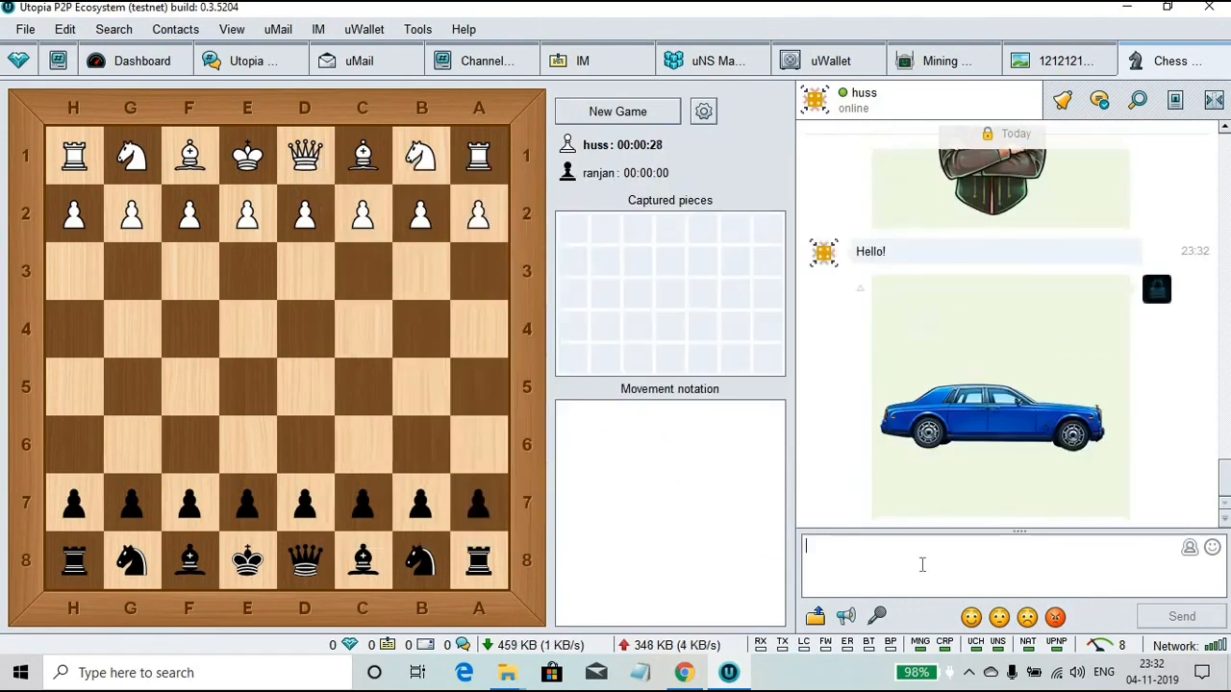
text(please)
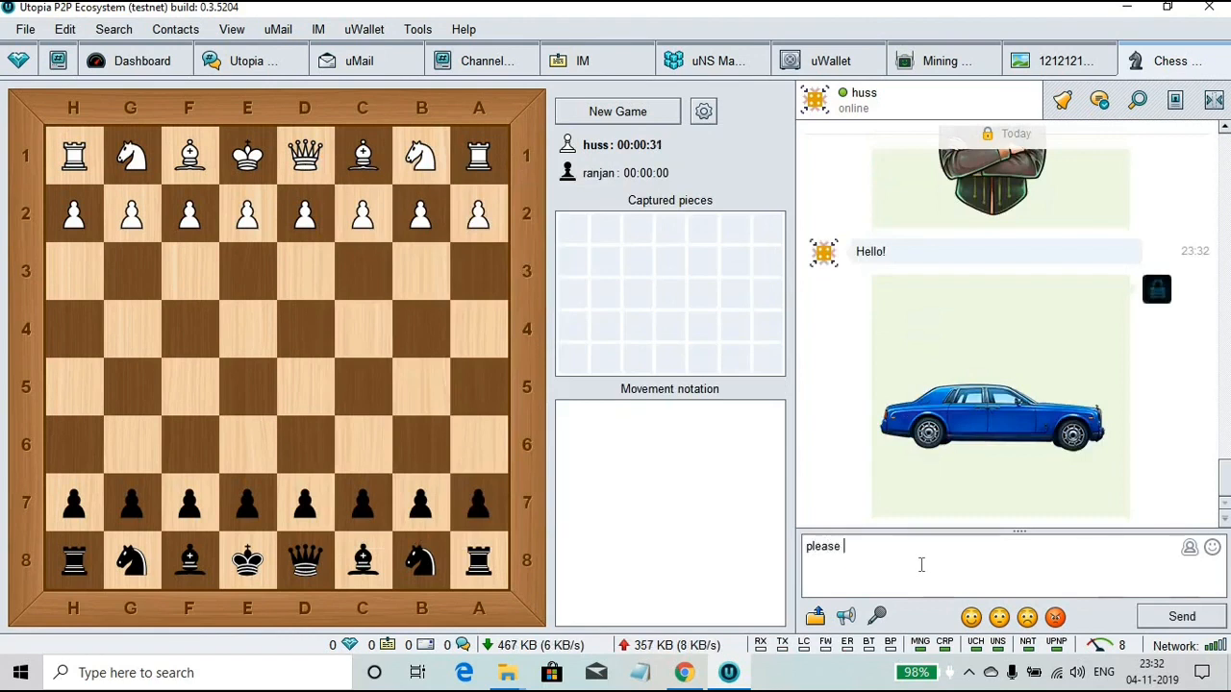
click(1181, 616)
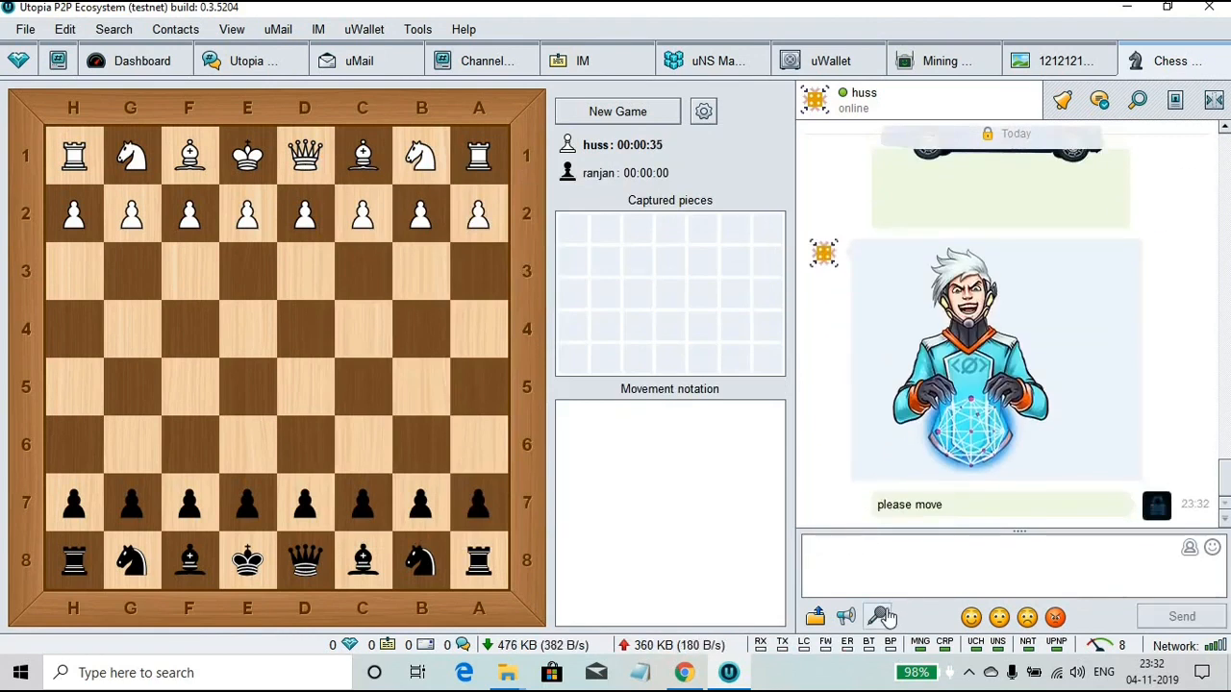
Record a six-second voice message and send it to huss
click(876, 616)
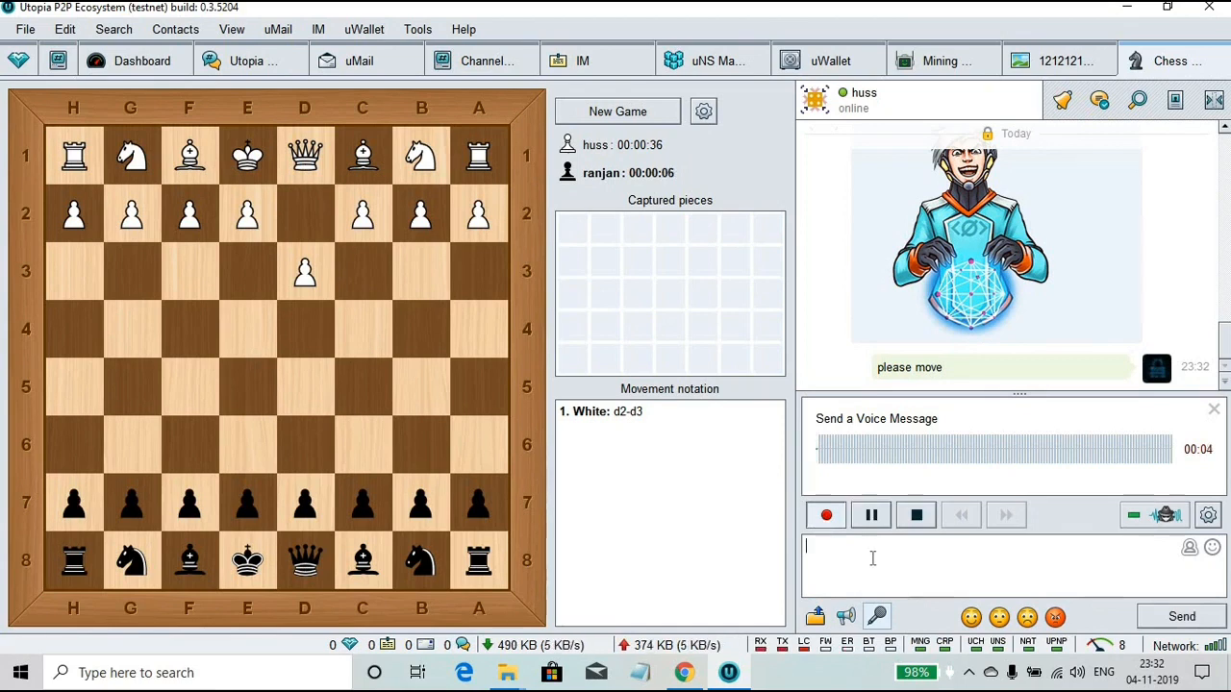
click(914, 514)
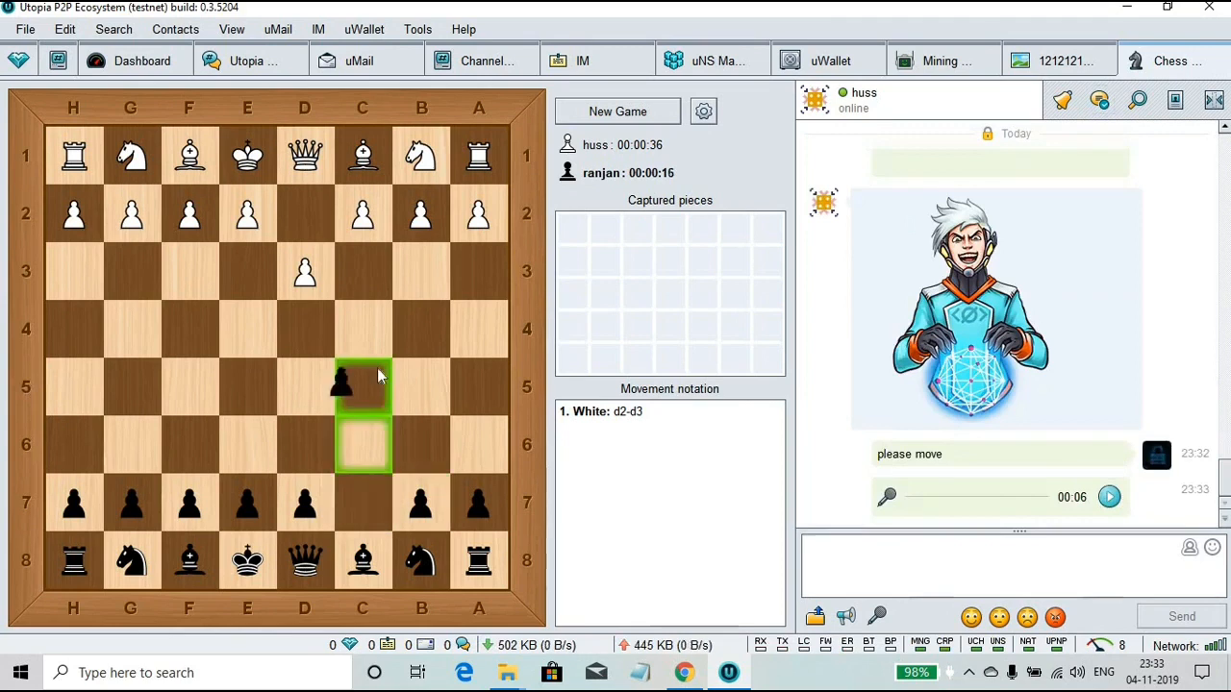
Play Black's c7-c5, Nb8-c6 and e7-e5, then pick up the d8 queen
click(362, 387)
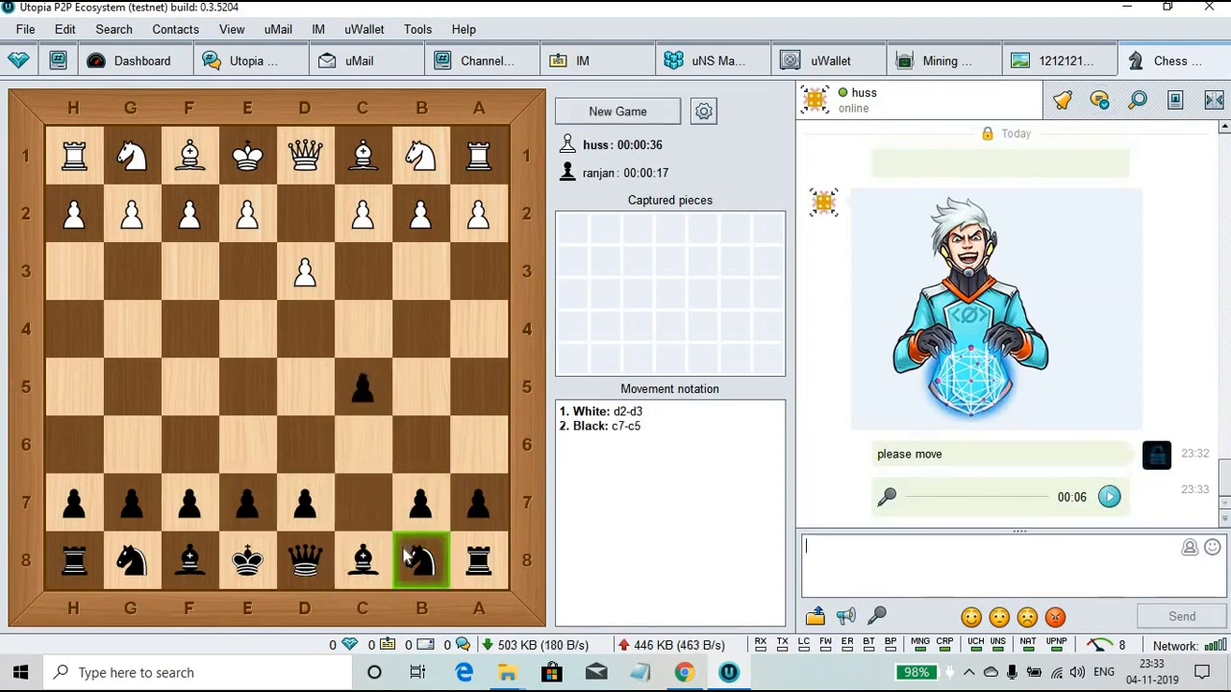
click(363, 444)
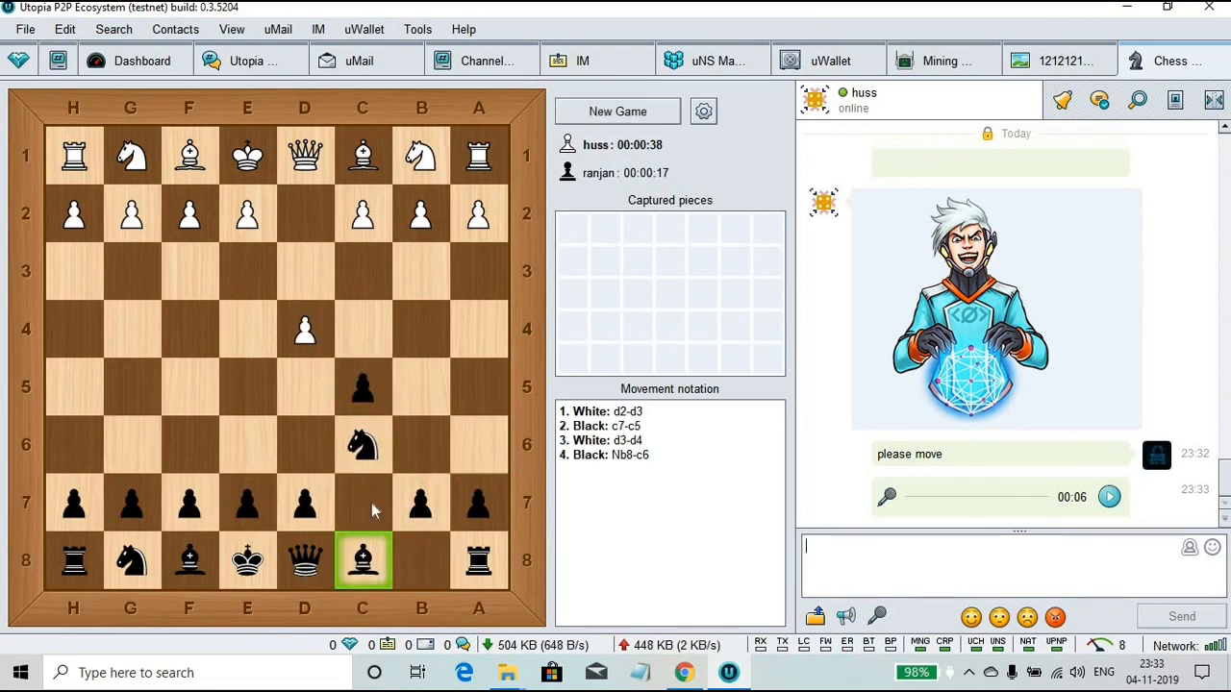
click(248, 502)
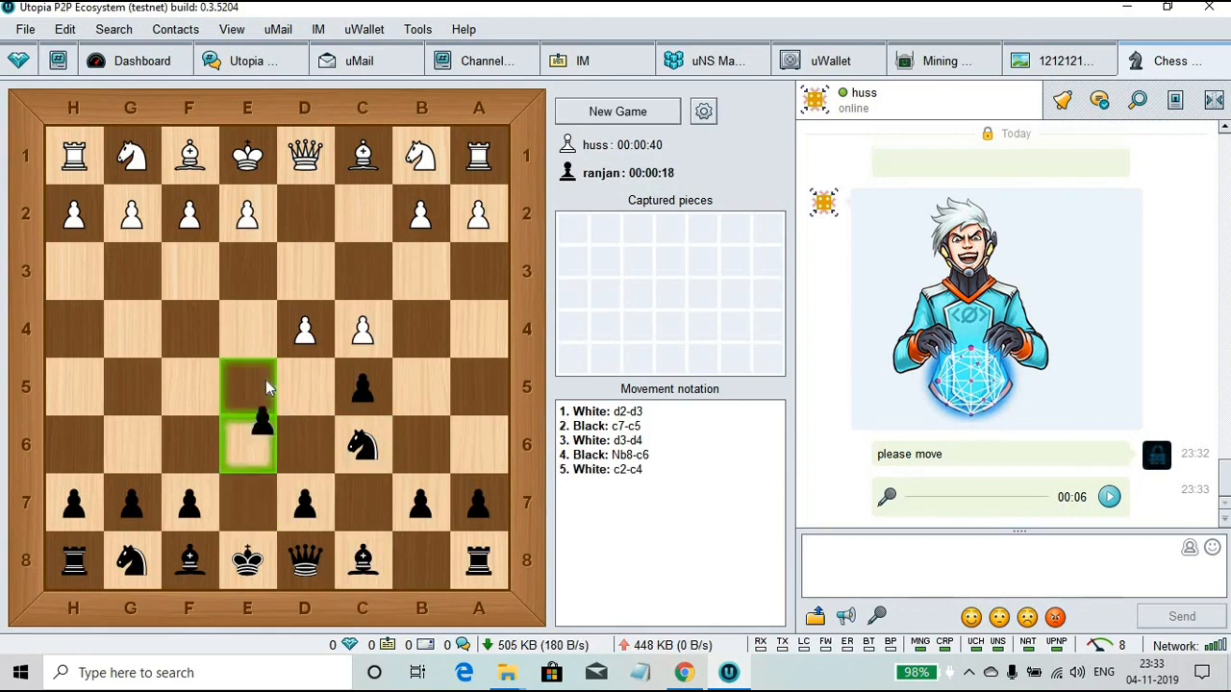
click(247, 386)
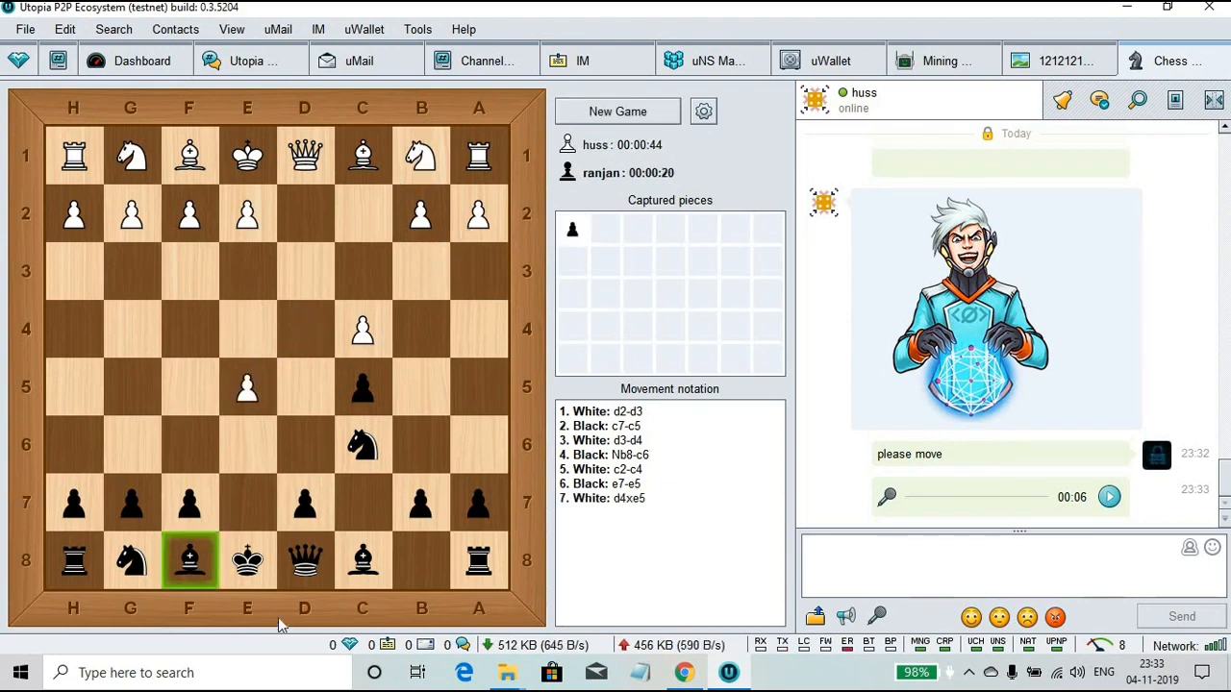
click(305, 560)
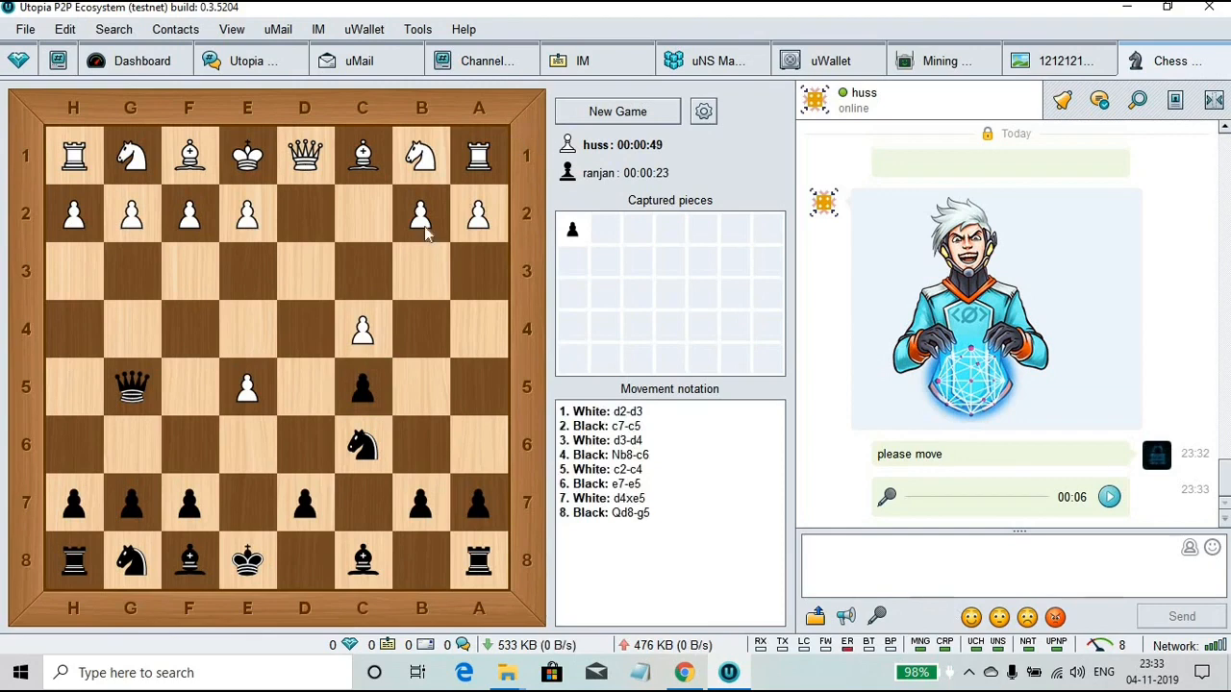
mouse_move(503, 226)
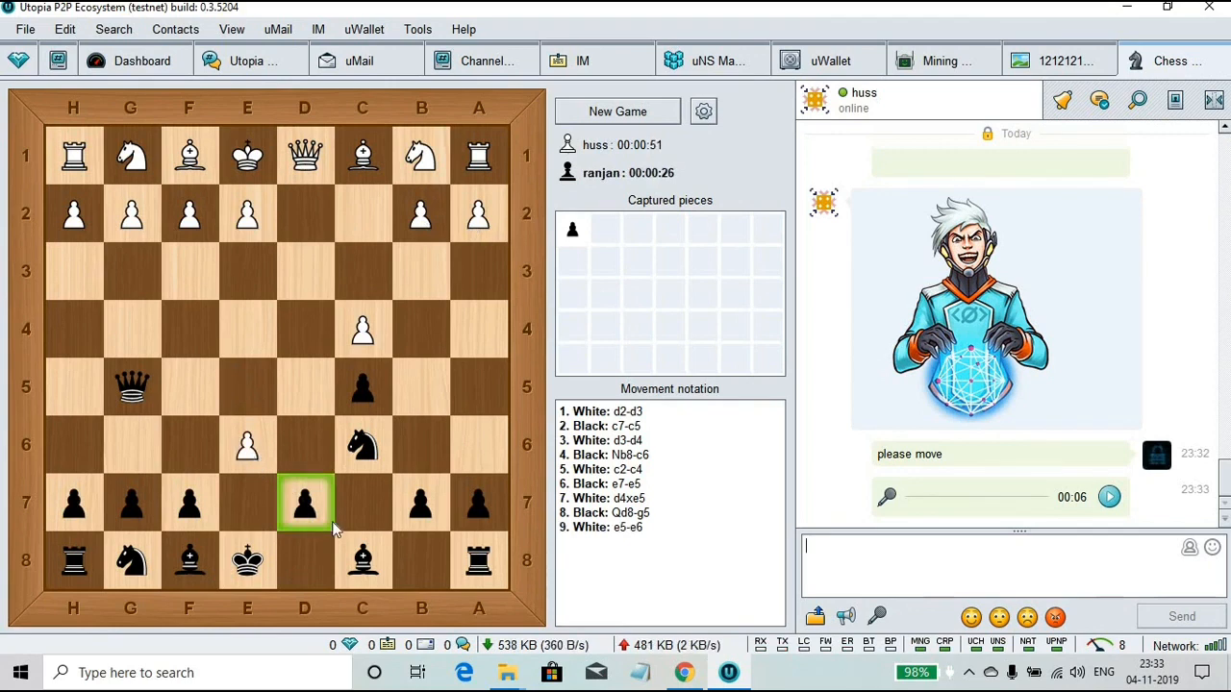
mouse_move(293, 505)
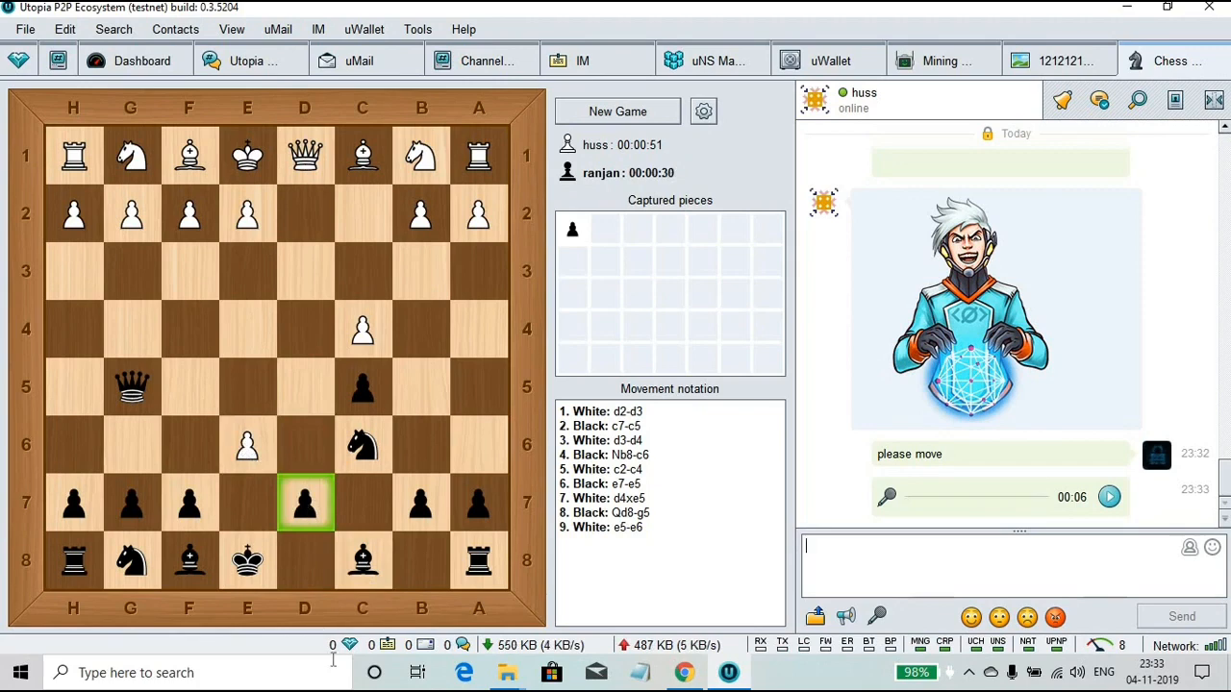
Place the black queen on g5 and wait for White's e6 pawn push
click(478, 561)
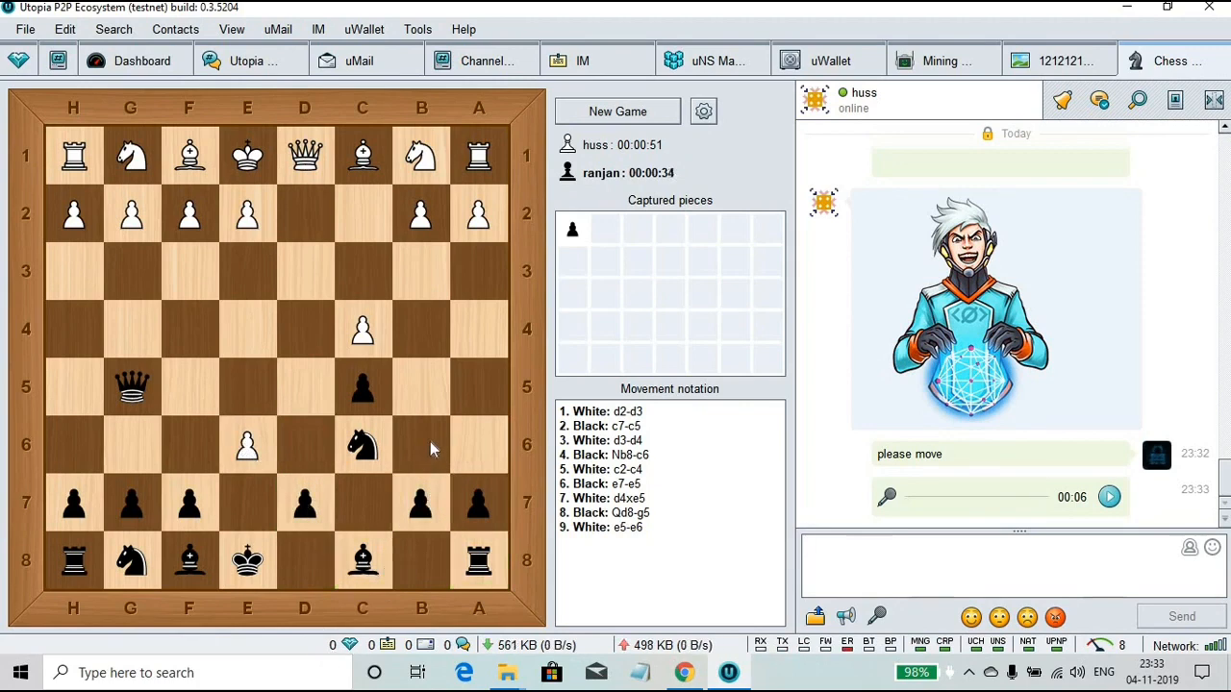
click(421, 503)
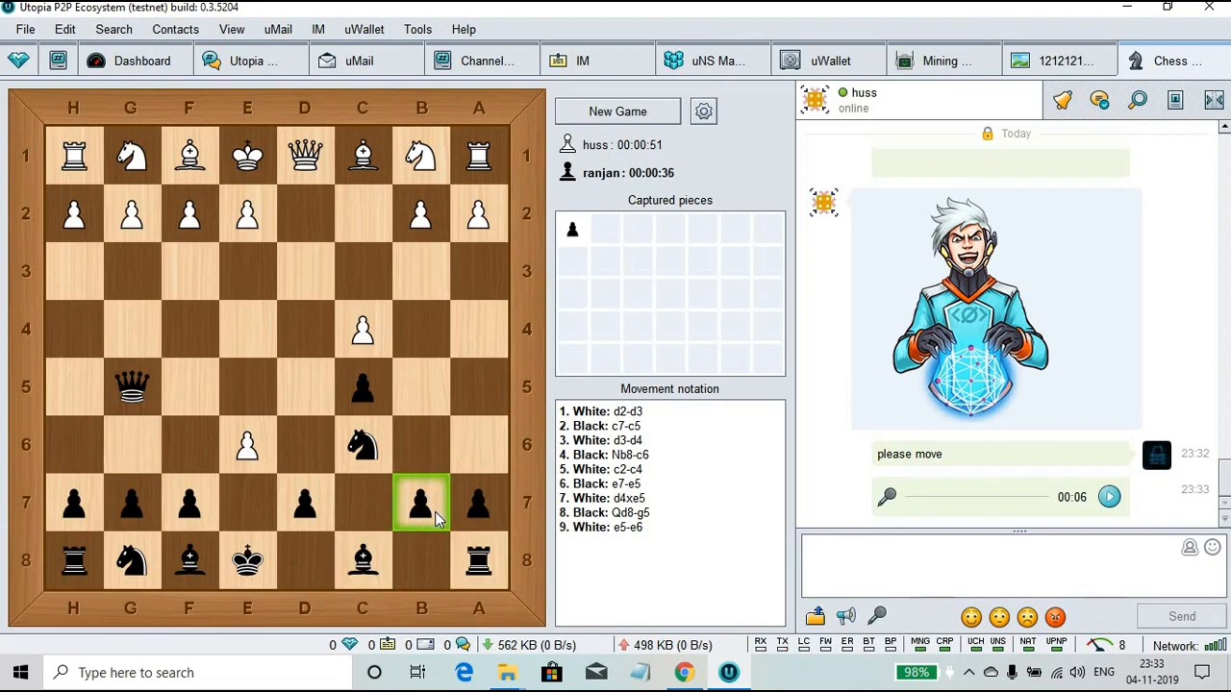